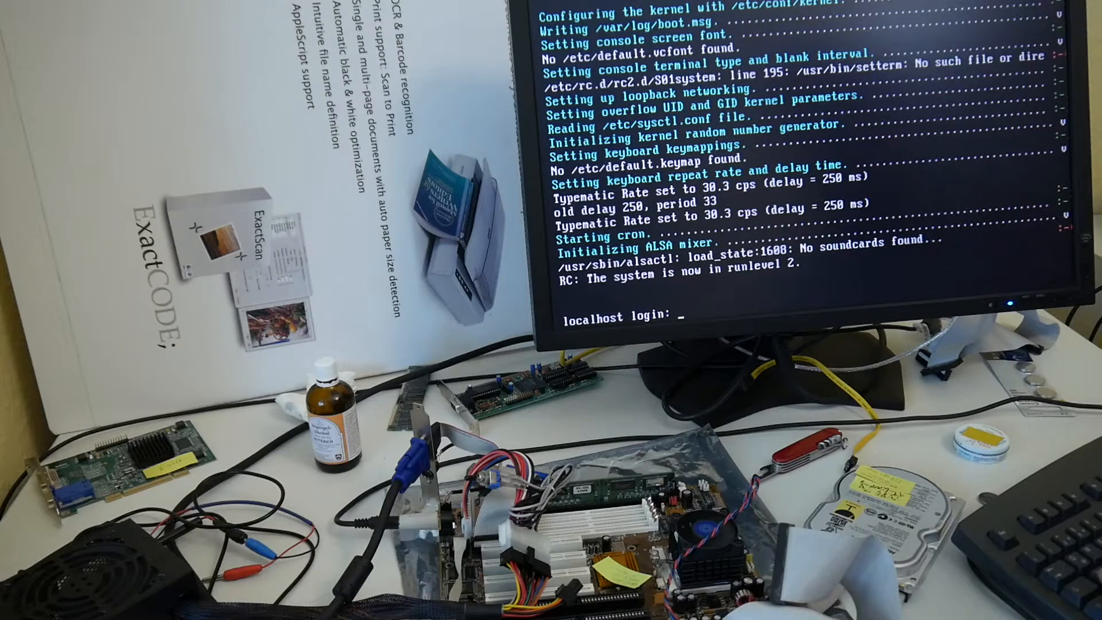
- Begin the user name with 'r' at the localhost login prompt
type("rk")
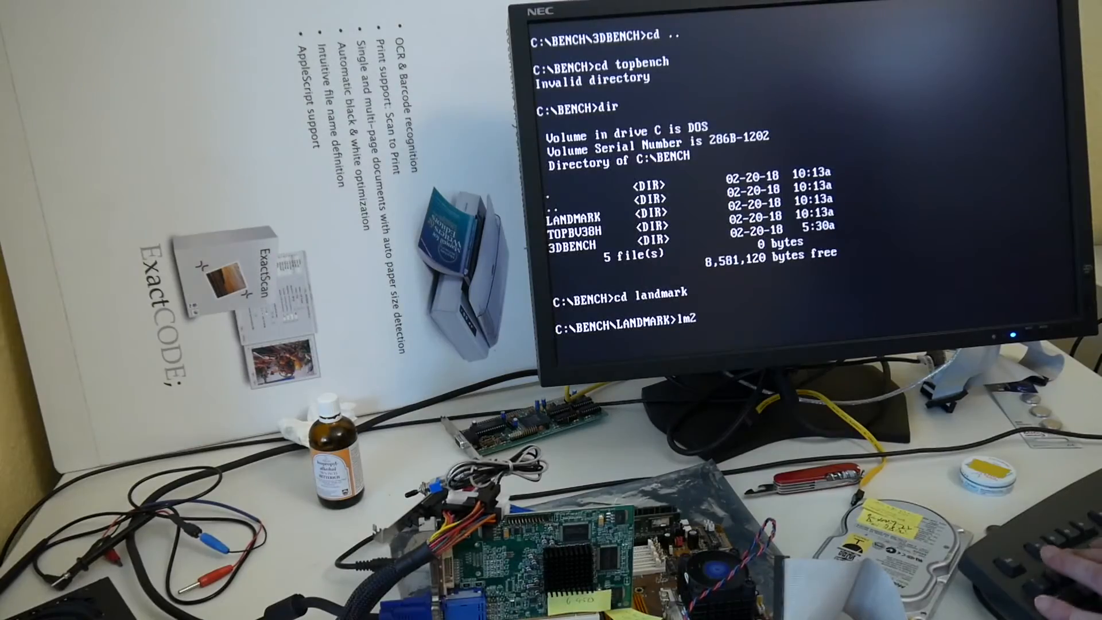
- Run the lm2 Landmark speed test and continue past its title screen
key("enter")
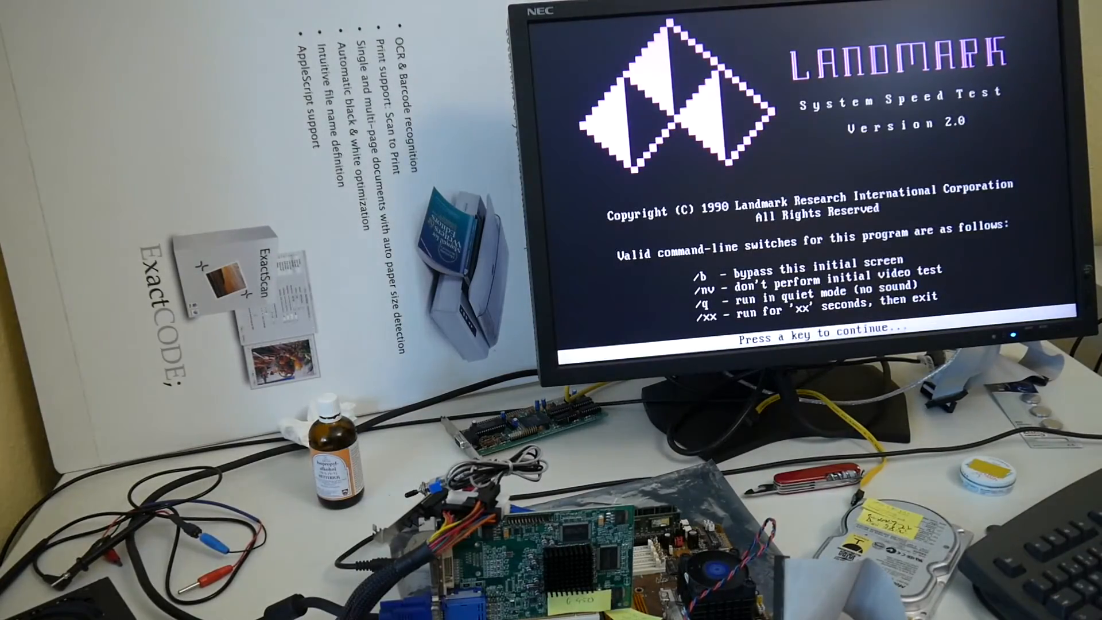
key("enter")
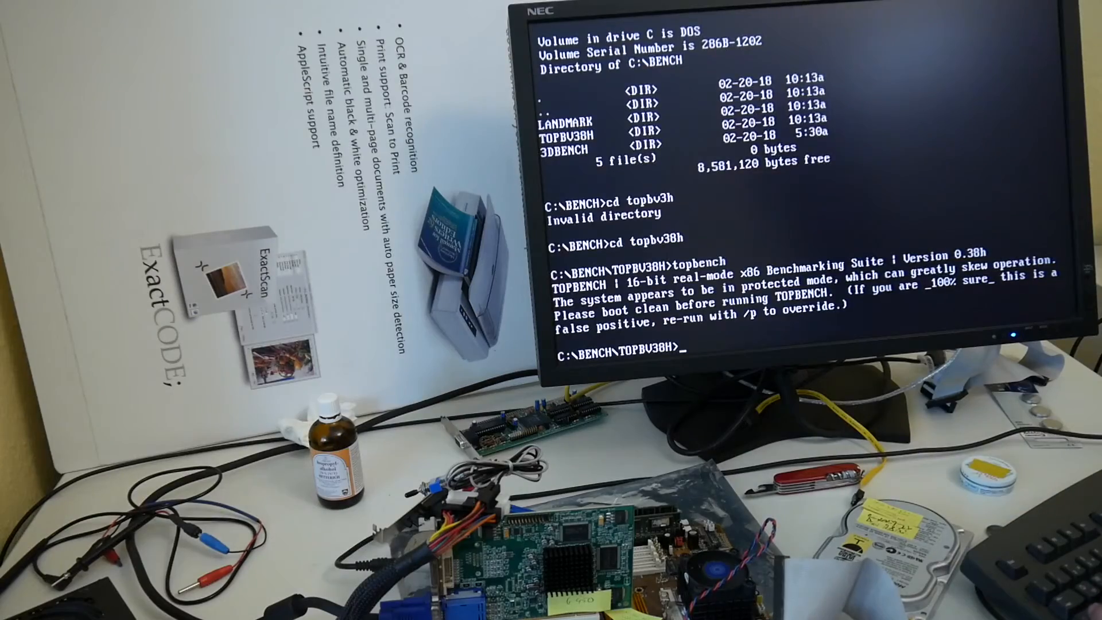
- Run 'topbench /p' to override the protected-mode check, then begin login name 'ro' in Linux
type("topbench /p")
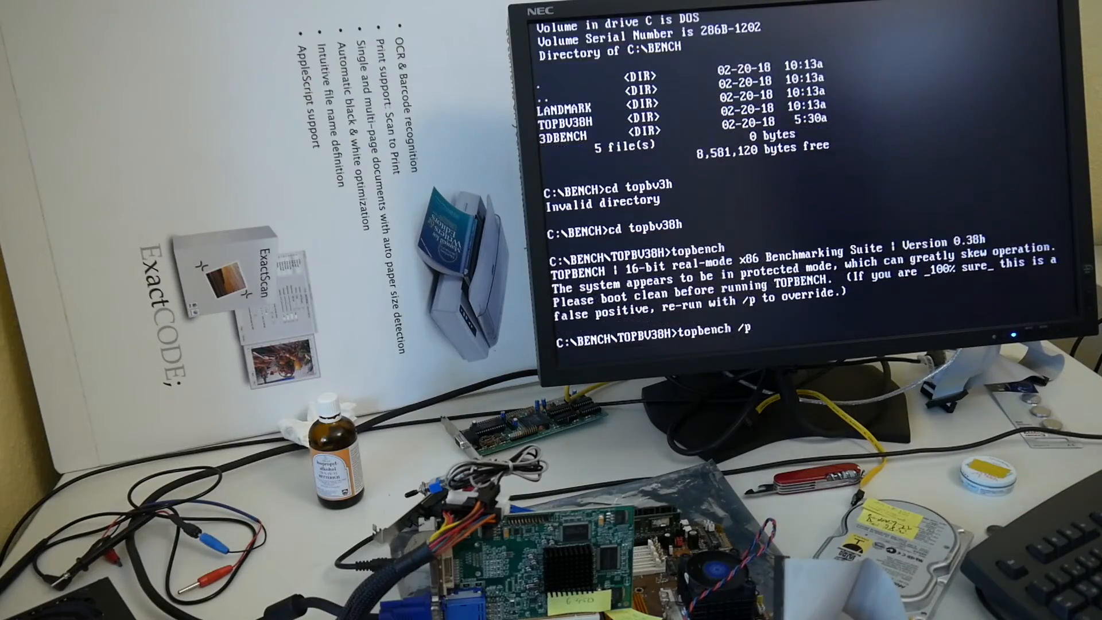
key("enter")
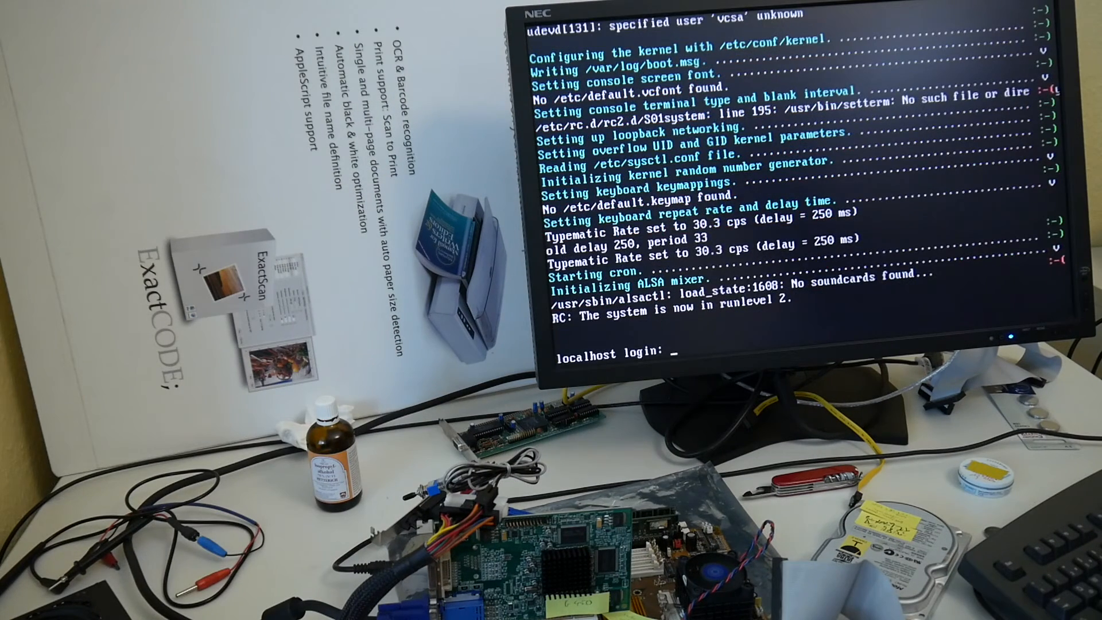
type("ro")
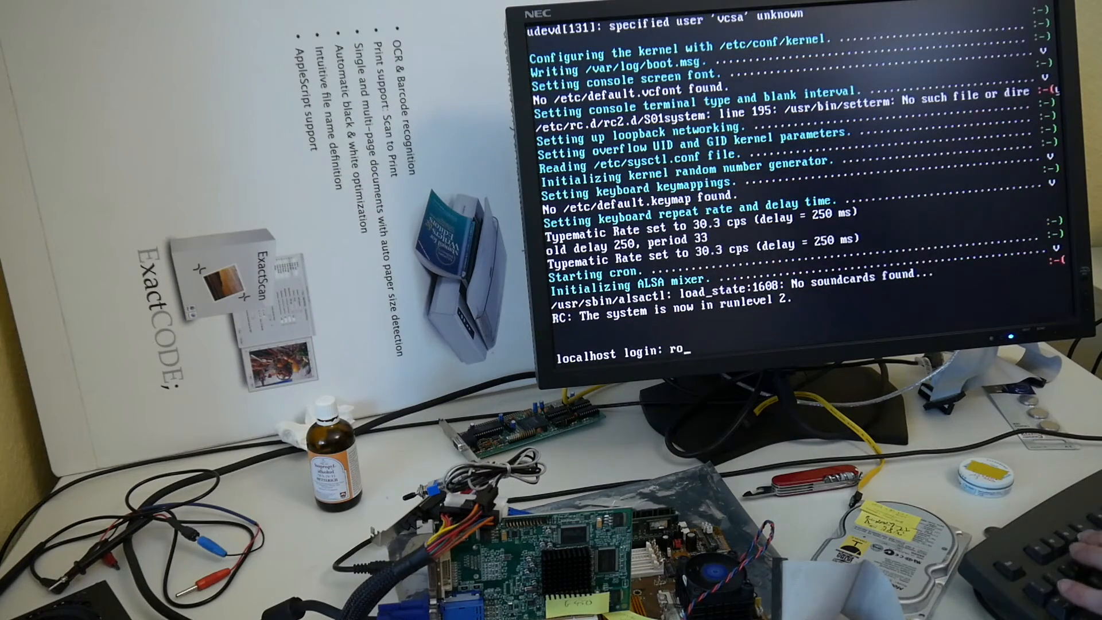